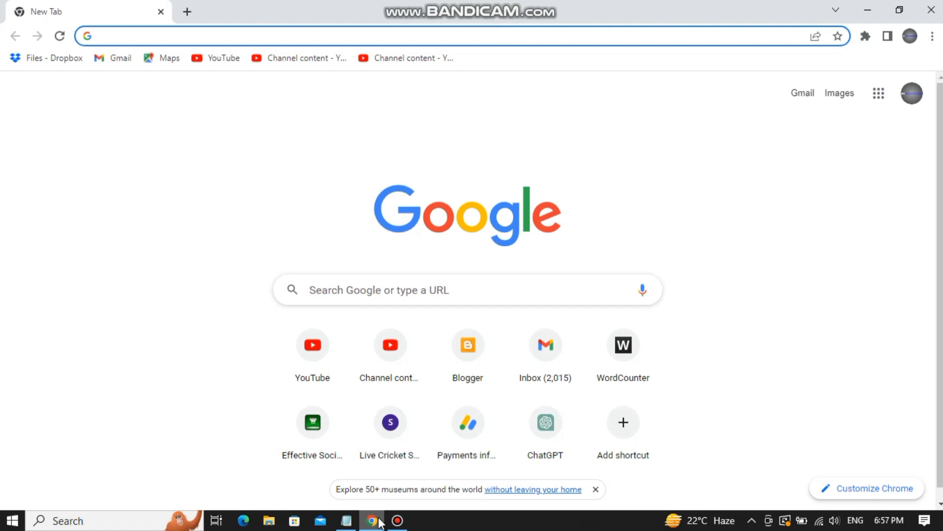
Navigate to roblox.com/support to reach the Roblox support Contact Us page
text(roblox.com/support)
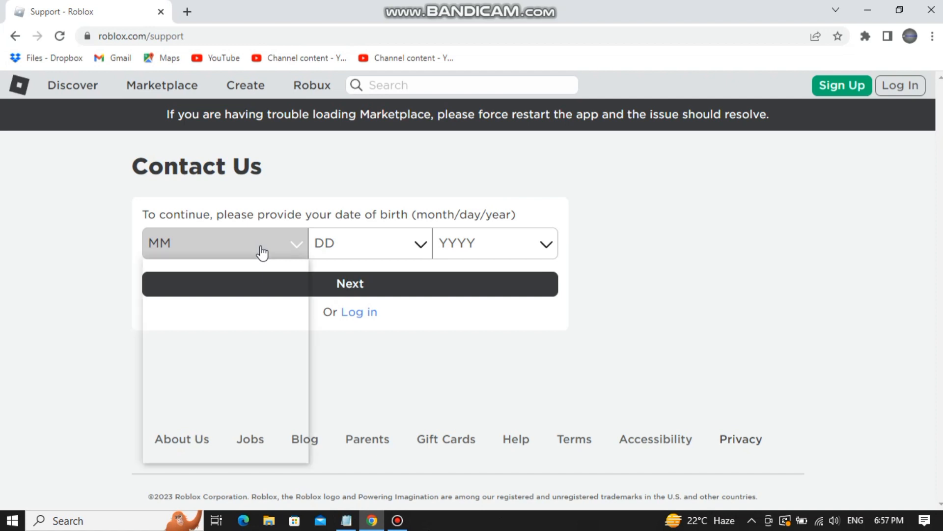
Submit a date of birth to reach the contact information form
click(493, 243)
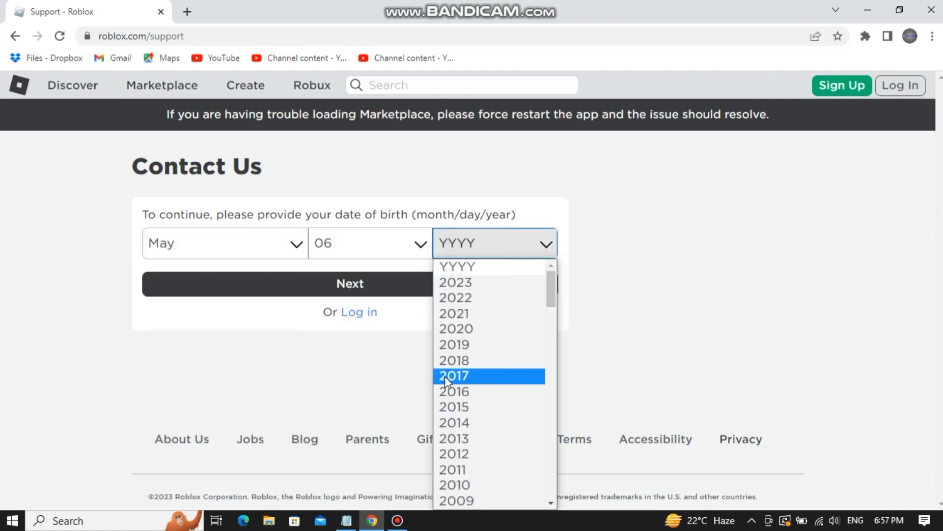
click(454, 374)
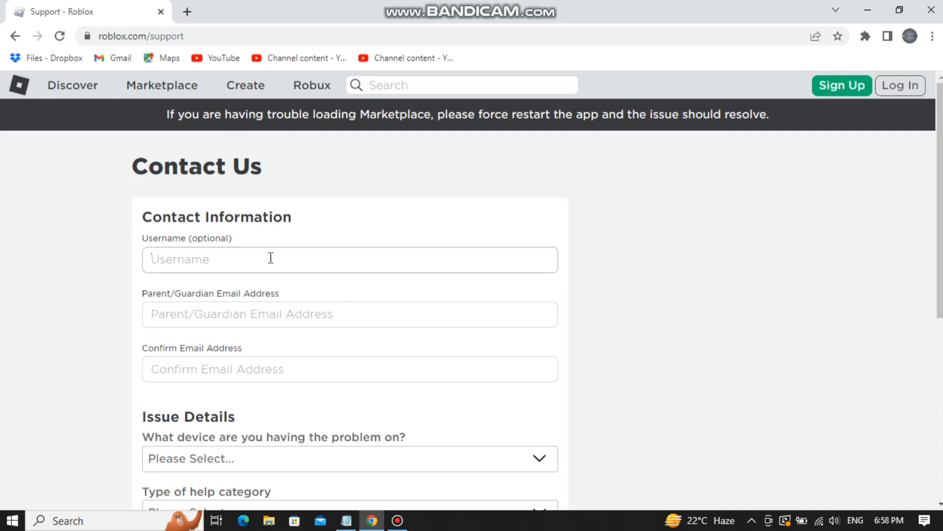
Enter username 'hjkb' and the matching parent/guardian email addresses
text(hjkb)
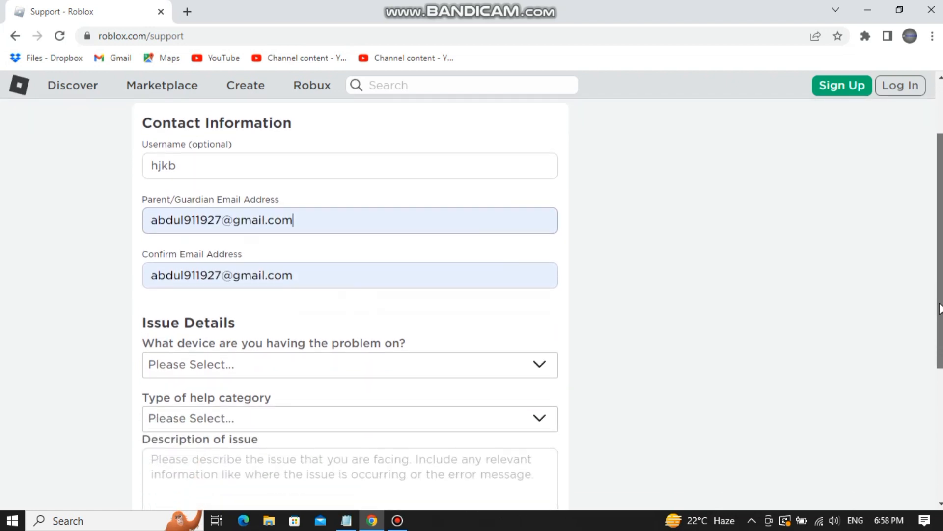
click(349, 364)
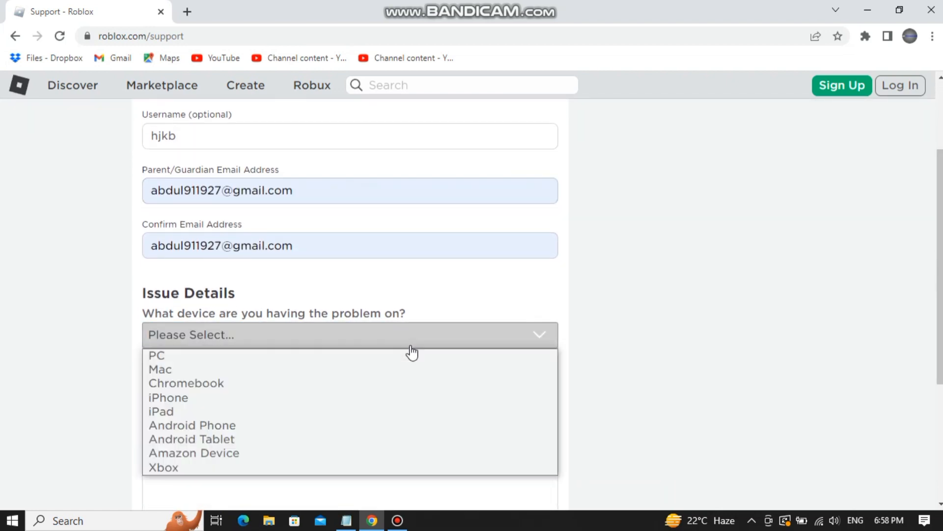
mouse_move(312, 368)
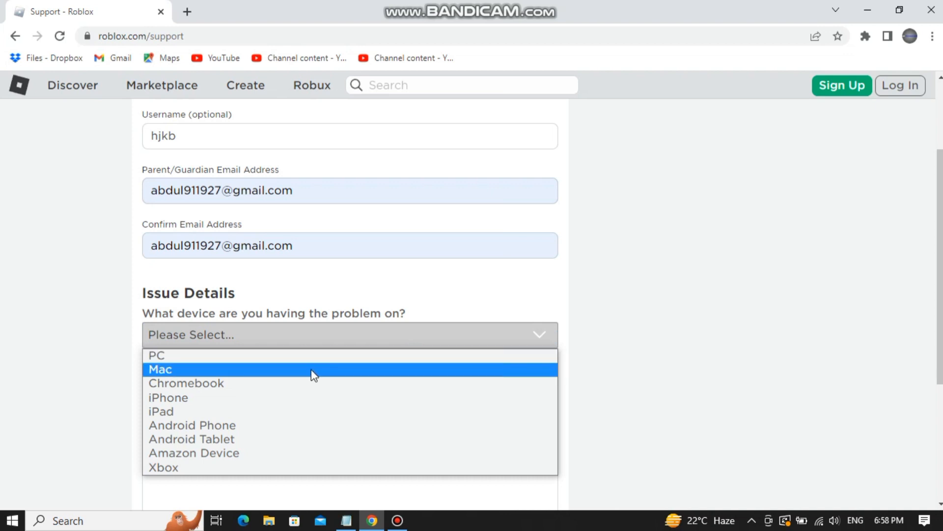
Set device to PC and both help category and subcategory to Bug Report
click(156, 355)
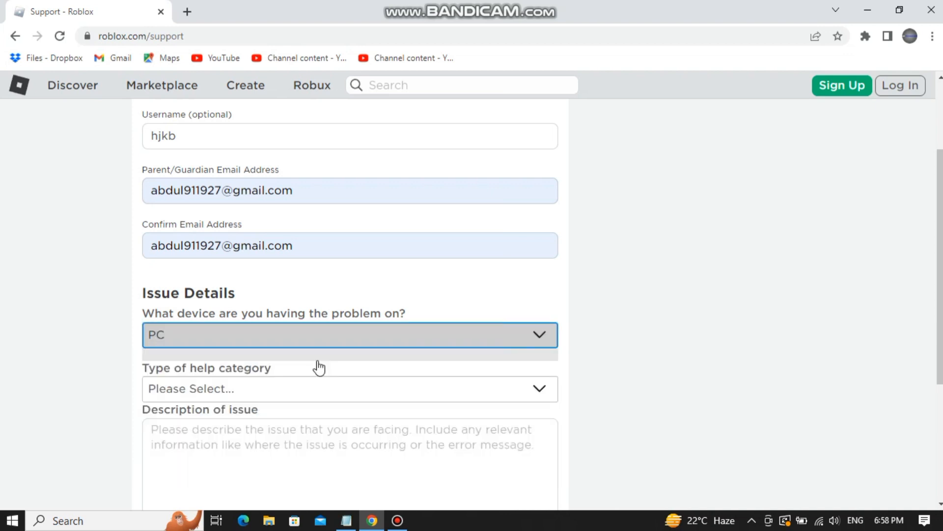
click(350, 388)
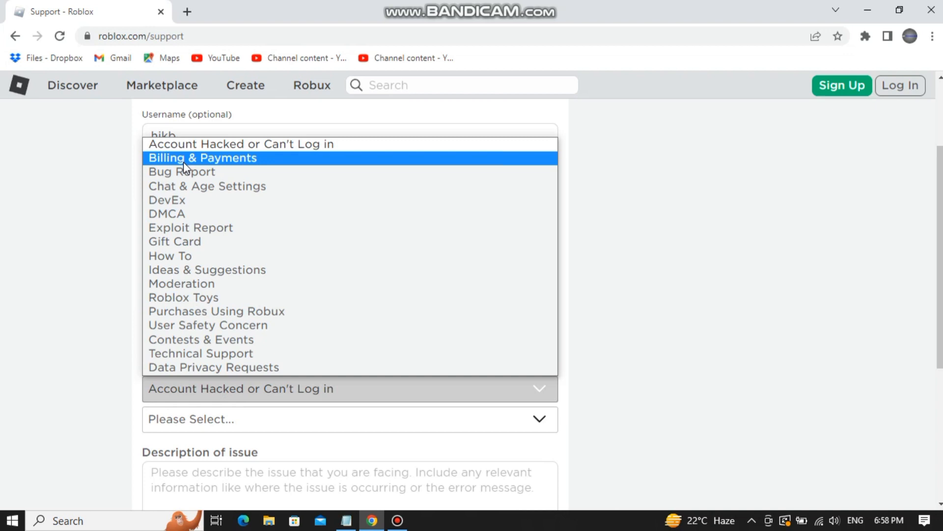
click(182, 171)
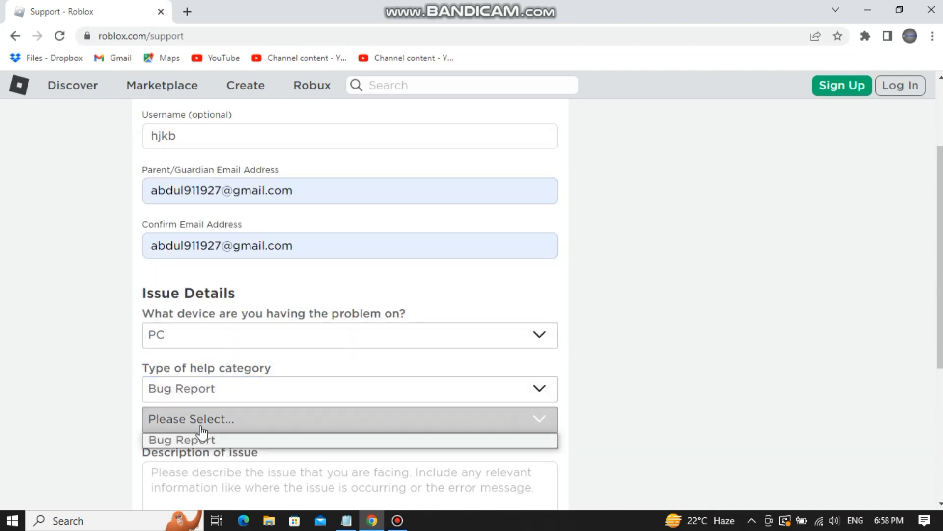
click(180, 439)
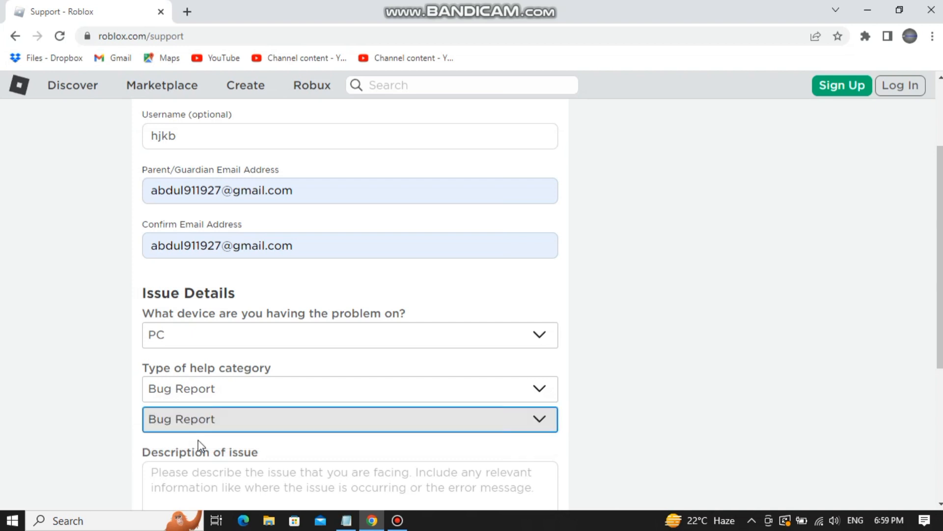
scroll(down, 3)
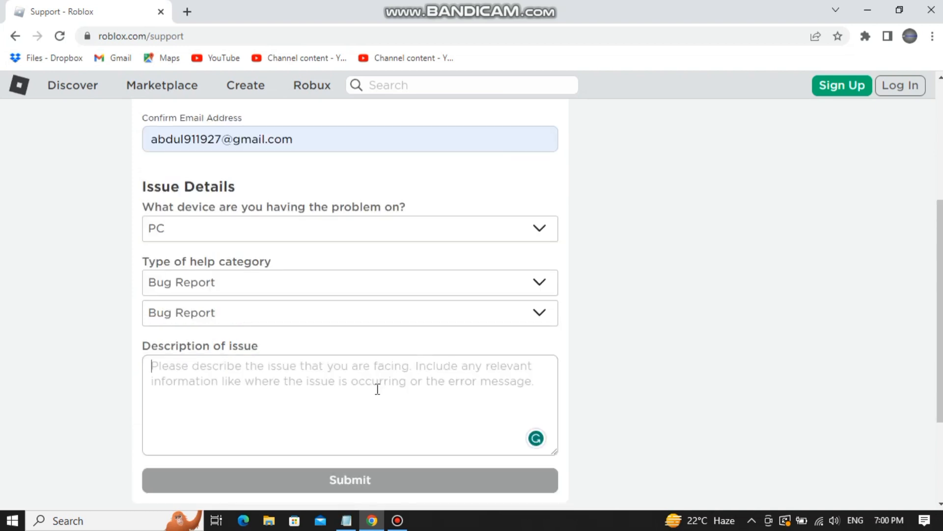